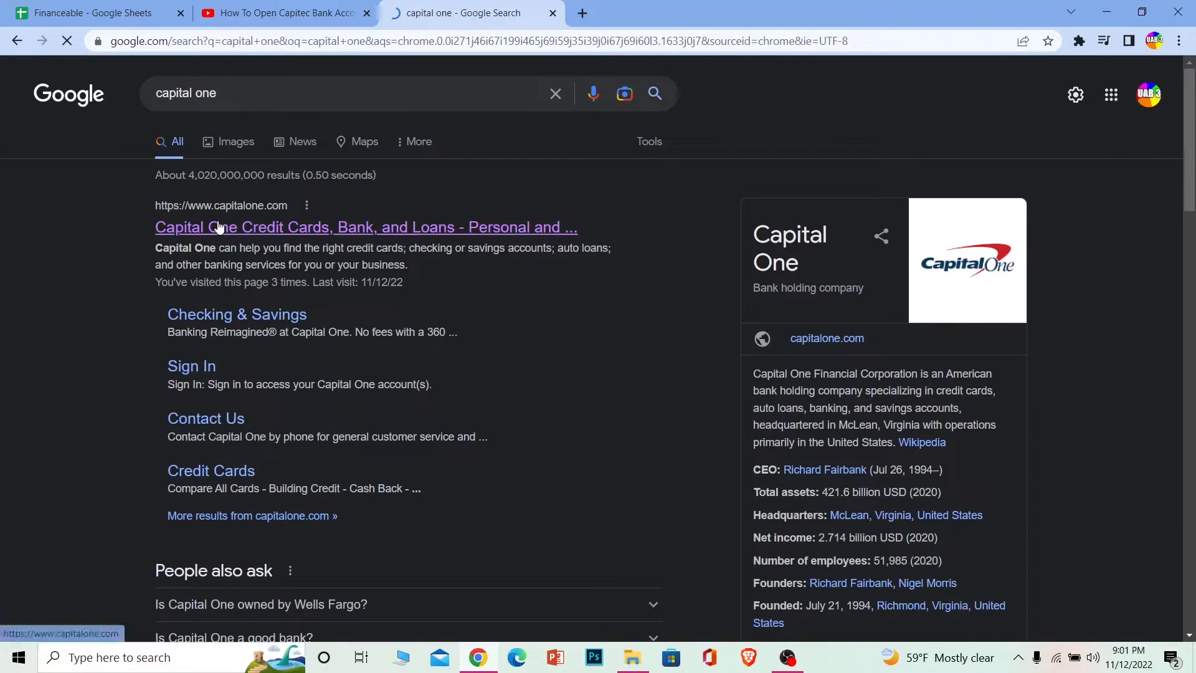
- Open the 'Capital One Credit Cards, Bank, and Loans' search result
{"action": "left_click", "coordinate": [220, 227]}
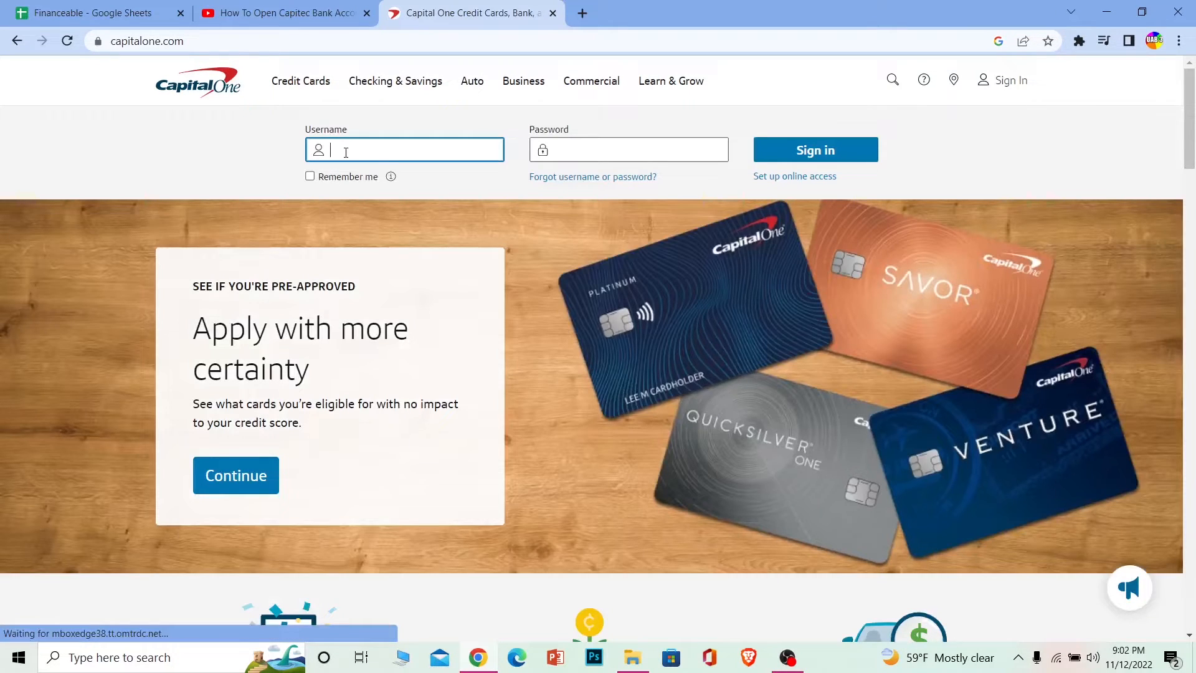
{"action": "type", "text": "83kevib"}
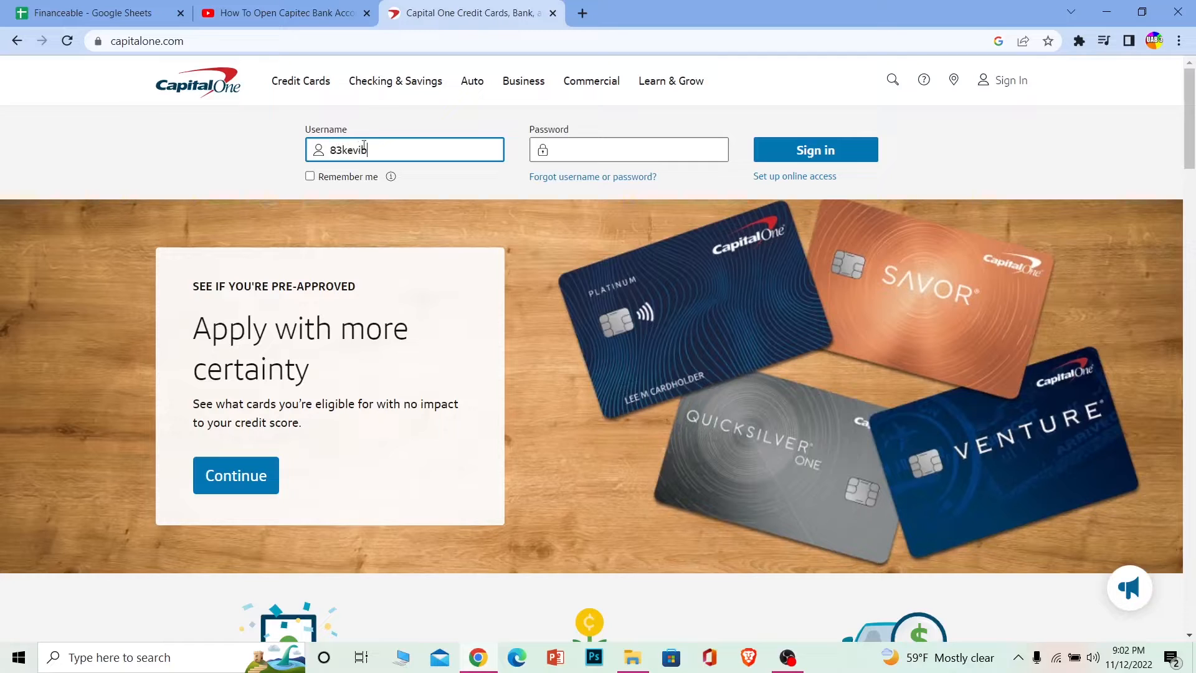
{"action": "left_click", "coordinate": [629, 149]}
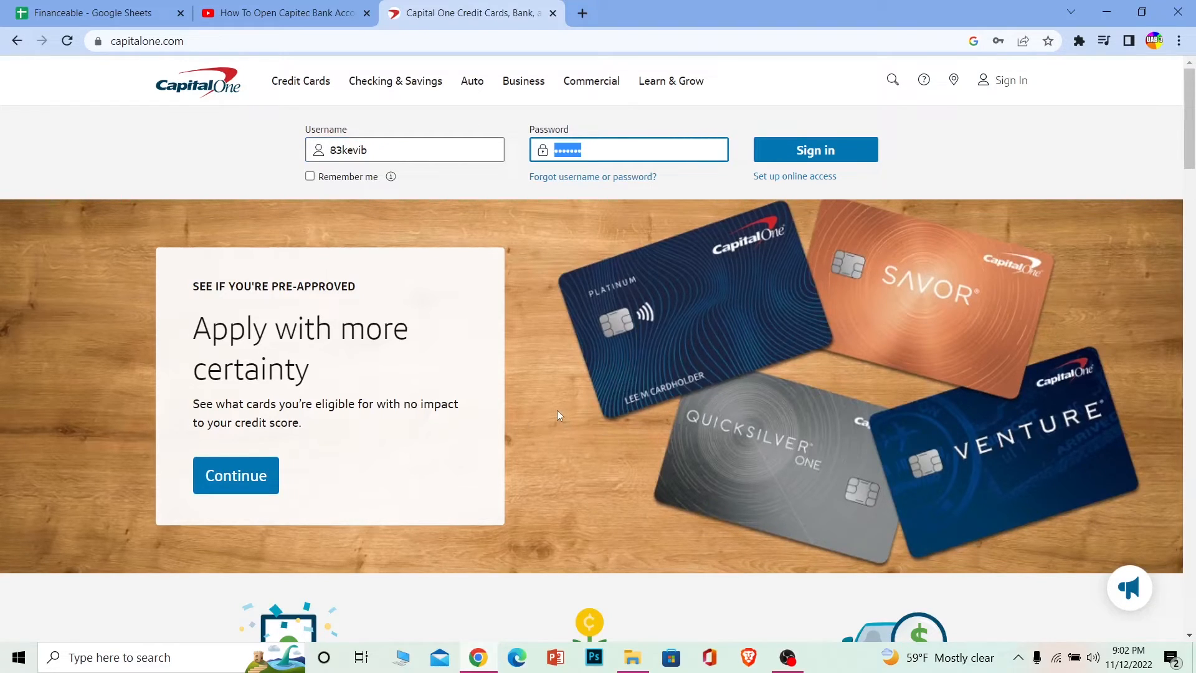
{"action": "mouse_move", "coordinate": [570, 318]}
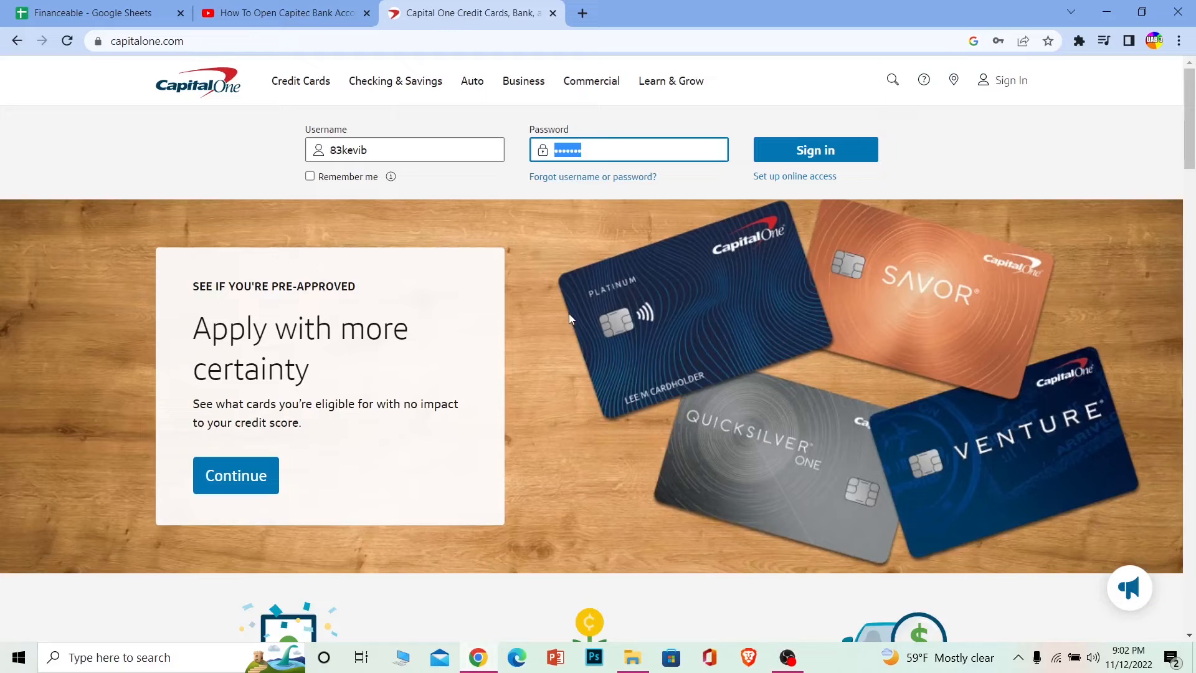
{"action": "mouse_move", "coordinate": [578, 278]}
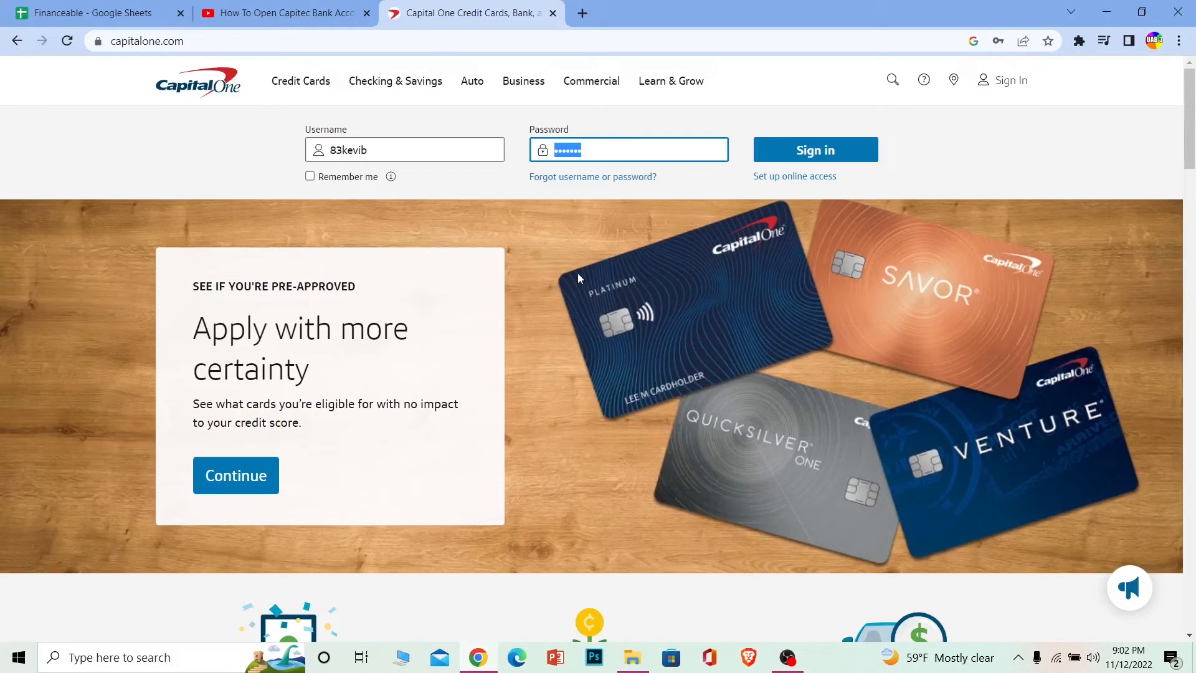